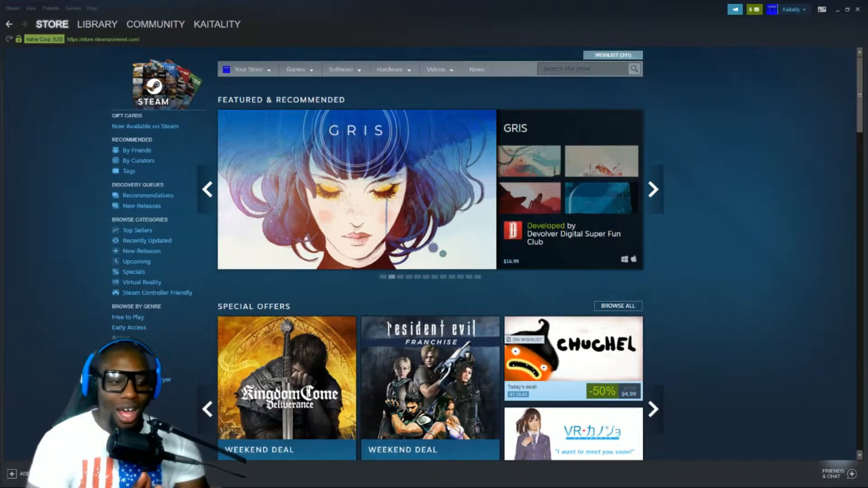
# Step: Sort the wishlist by Discount and filter it to games priced under $5.00
pyautogui.click(653, 189)
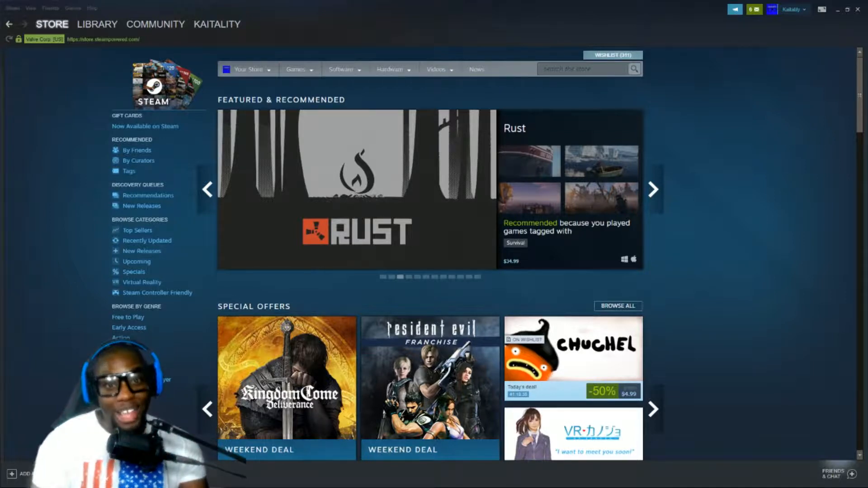
pyautogui.click(653, 190)
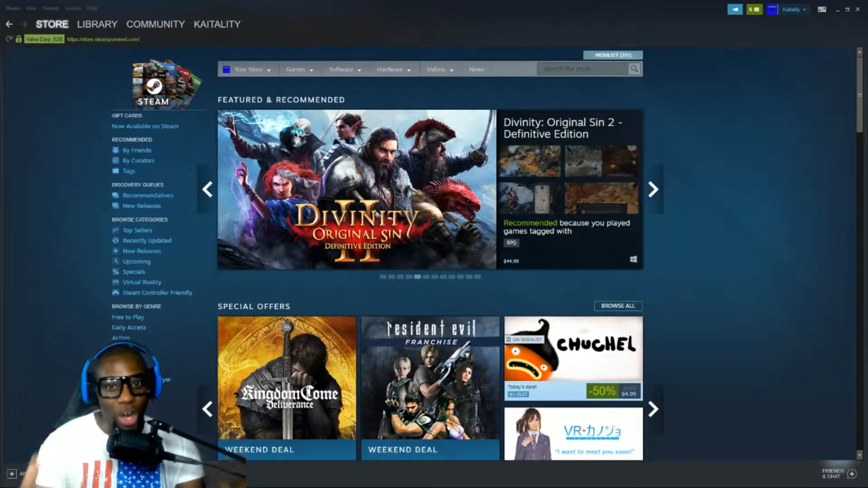
pyautogui.click(612, 55)
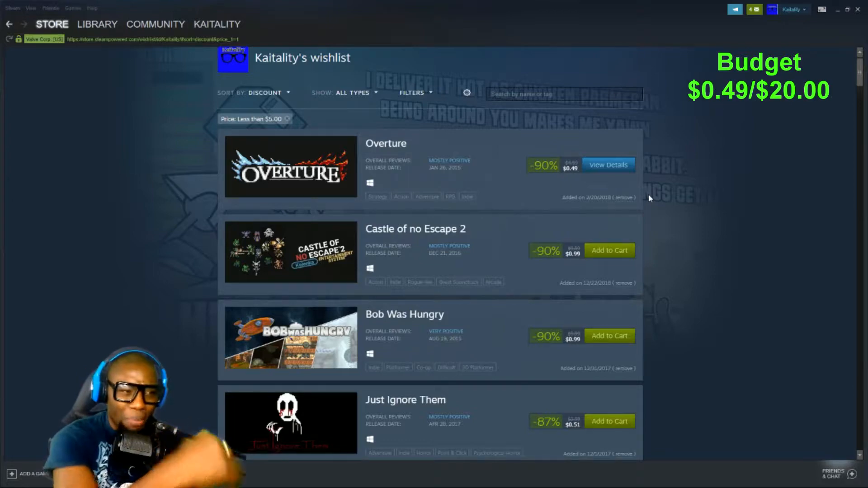
pyautogui.click(608, 165)
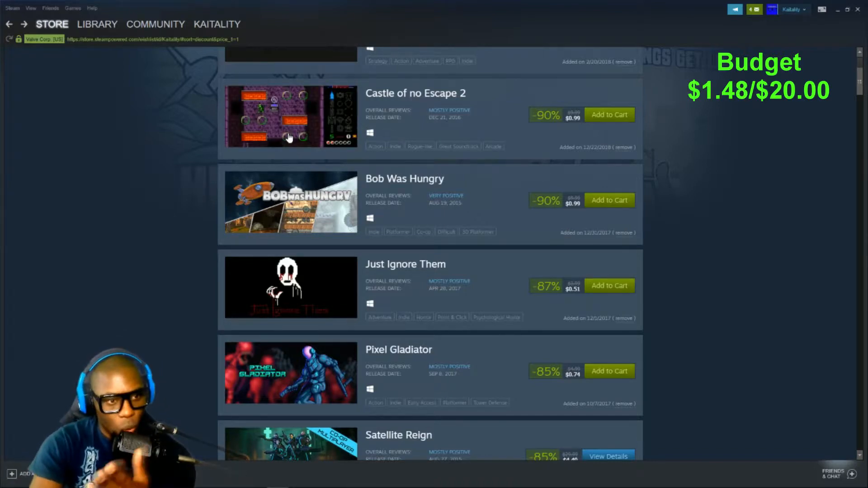
pyautogui.scroll(-3)
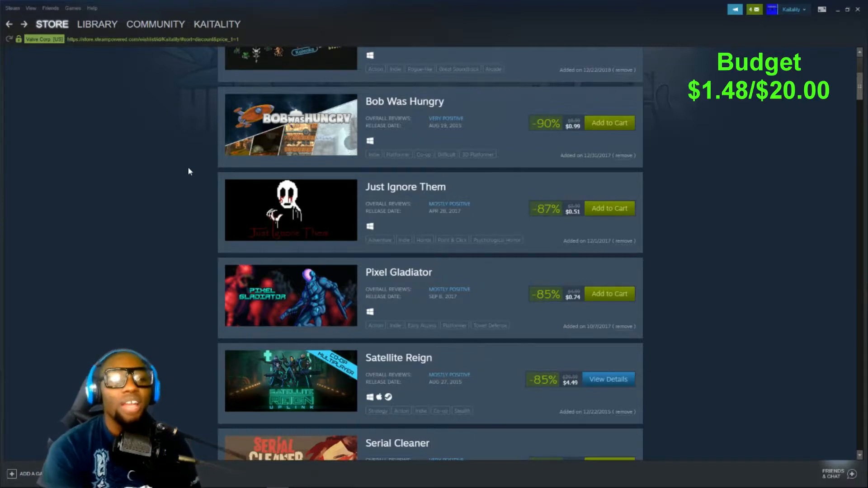
pyautogui.moveTo(402, 196)
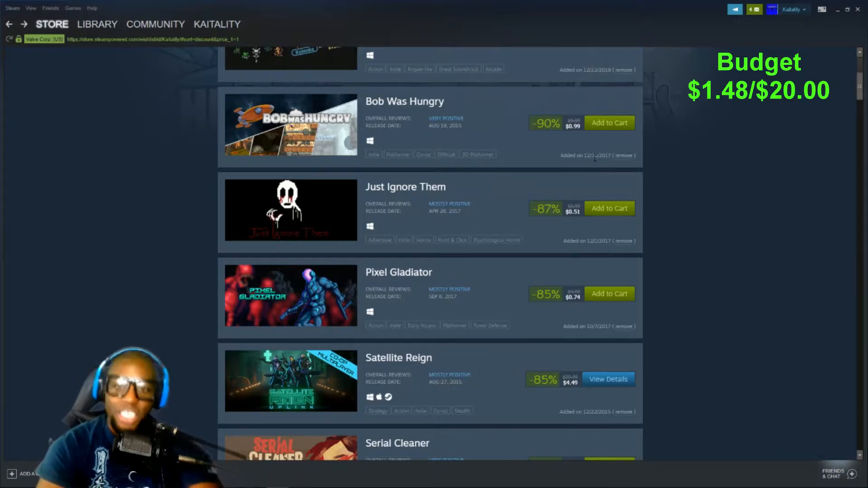
pyautogui.moveTo(463, 126)
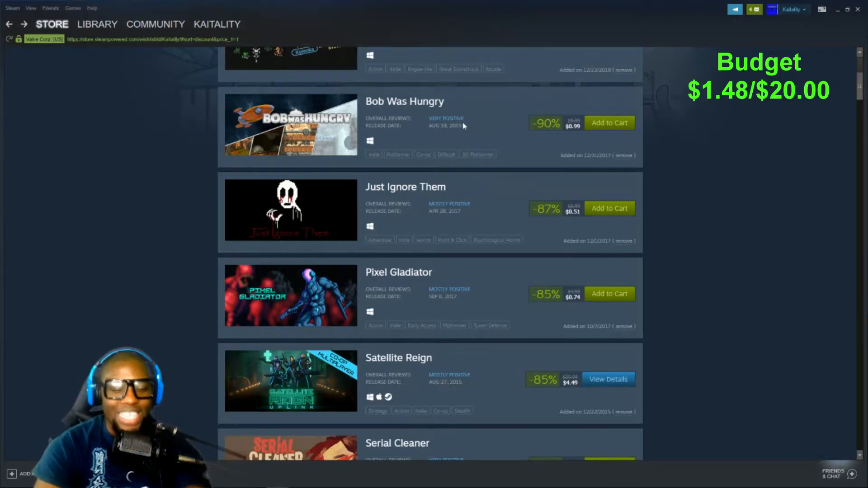
pyautogui.moveTo(525, 161)
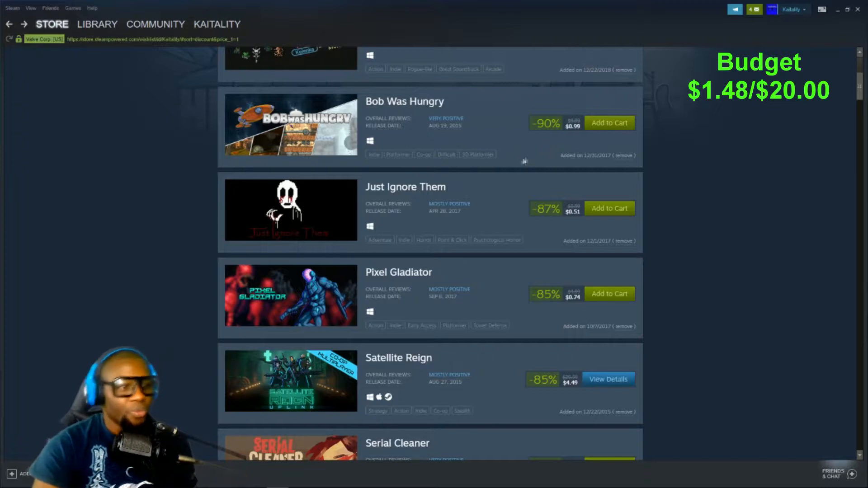
pyautogui.moveTo(515, 161)
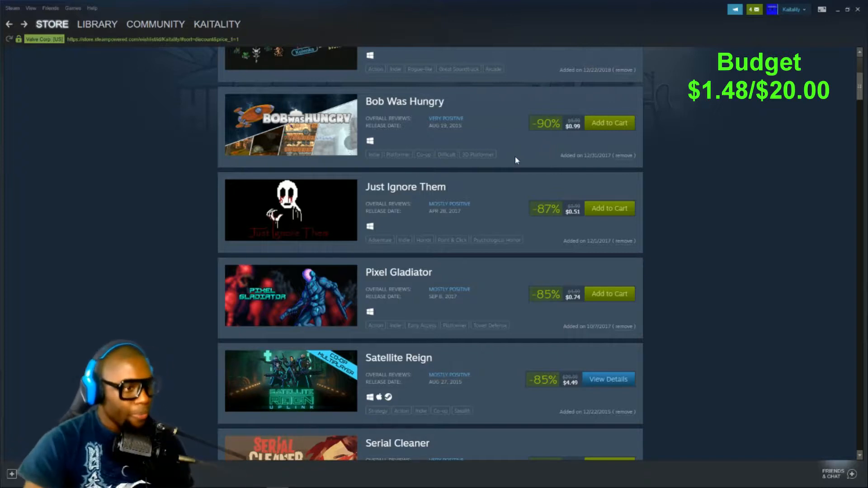
pyautogui.moveTo(318, 145)
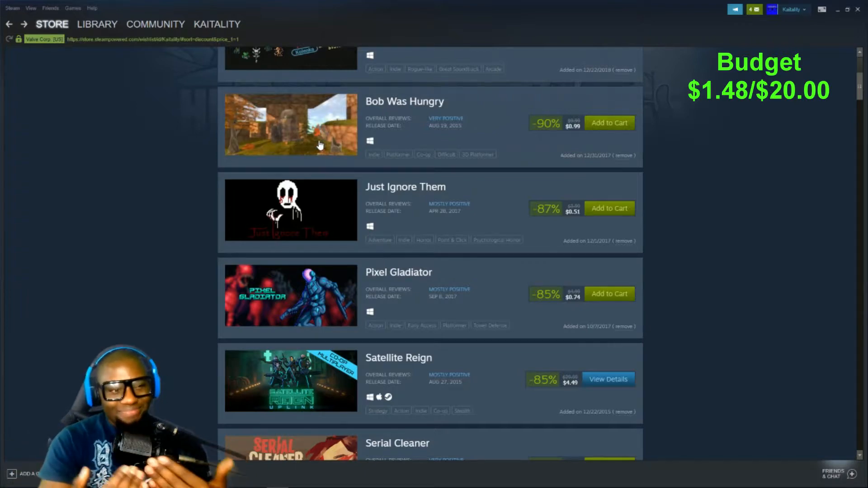
# Step: Add the 80%-off Ninja Senki DX to the cart, bringing the tally to $4.06 of $20
pyautogui.scroll(-3)
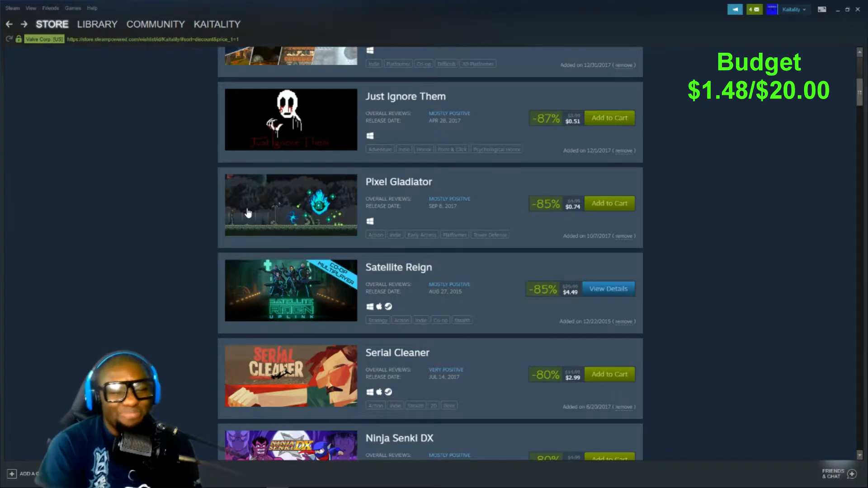
pyautogui.scroll(-3)
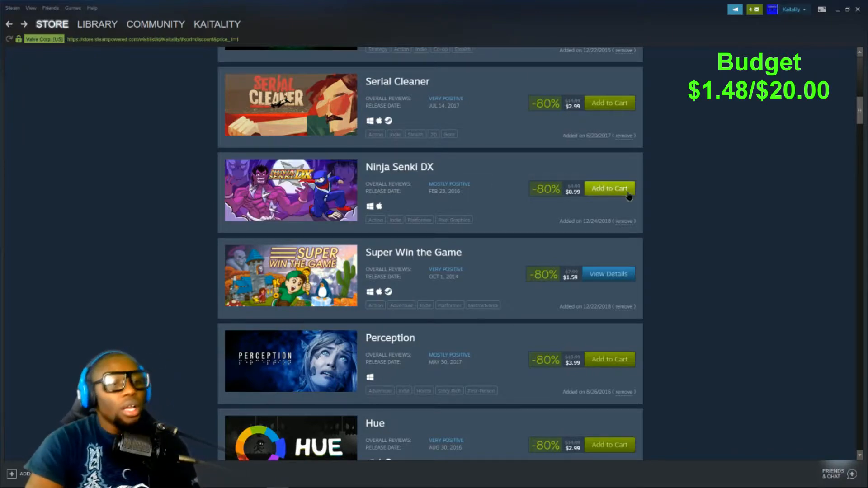
pyautogui.click(608, 188)
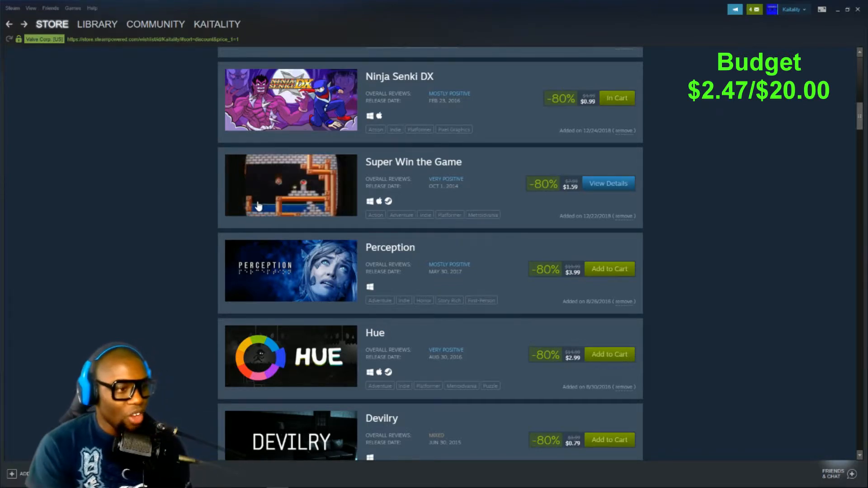
pyautogui.moveTo(260, 206)
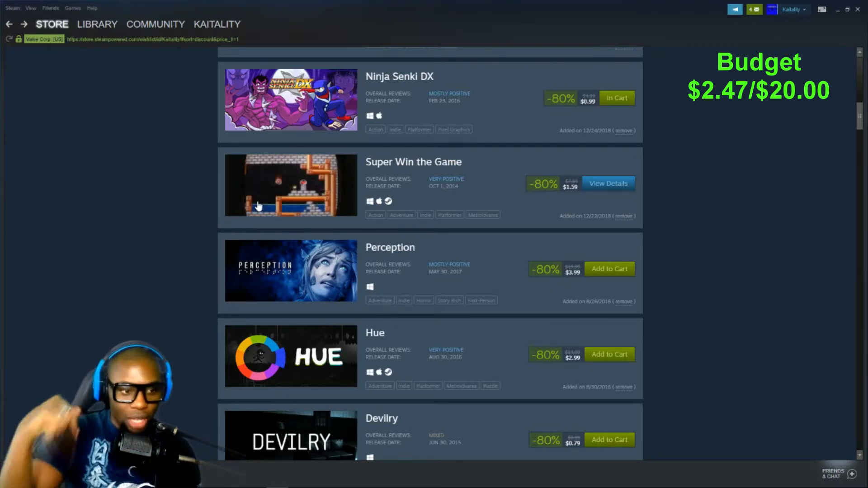
pyautogui.scroll(-3)
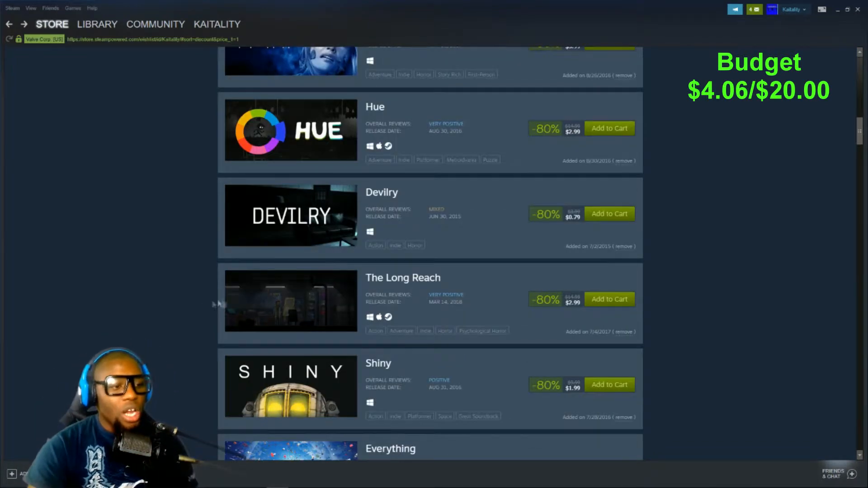
# Step: Add the $2.99 The Long Reach to the cart, raising the tally to $7.05 of $20
pyautogui.scroll(-3)
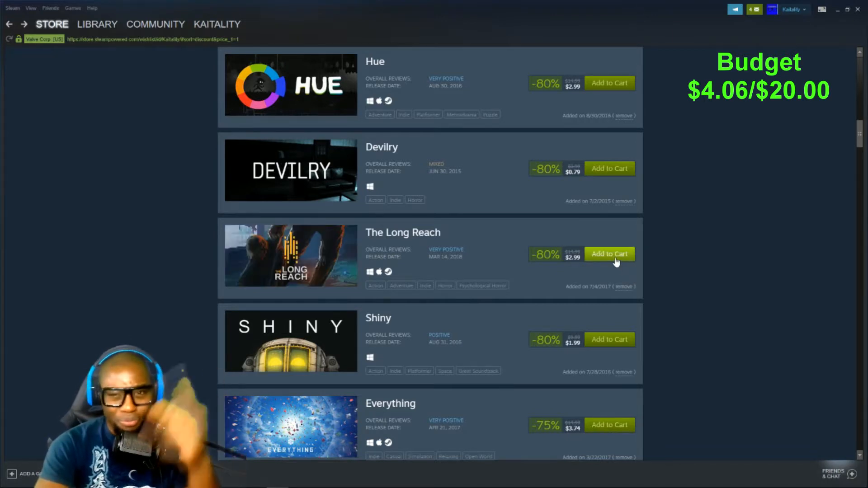
pyautogui.click(609, 254)
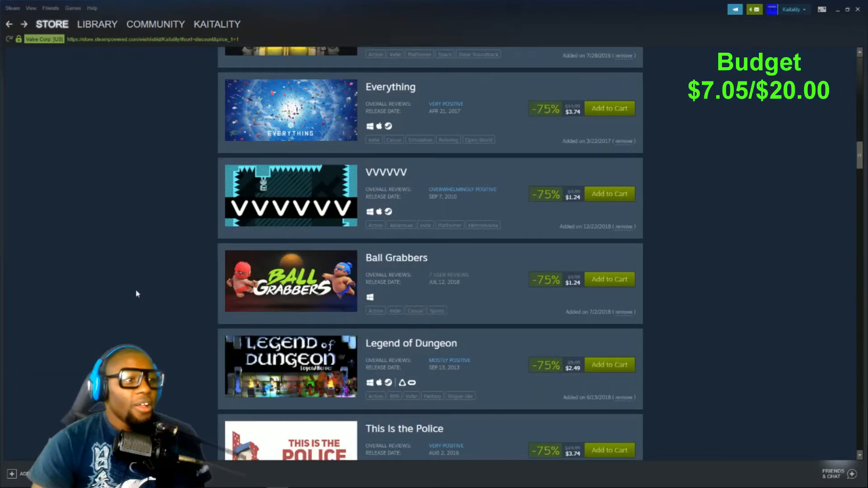
pyautogui.scroll(3)
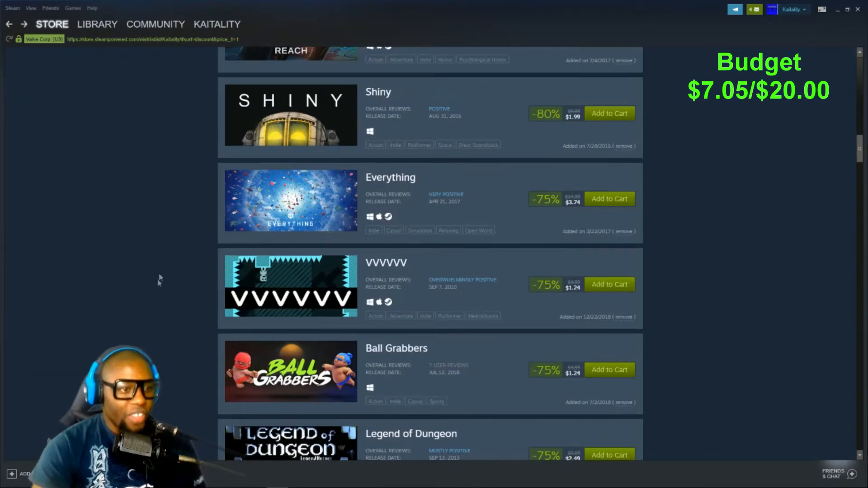
pyautogui.moveTo(232, 304)
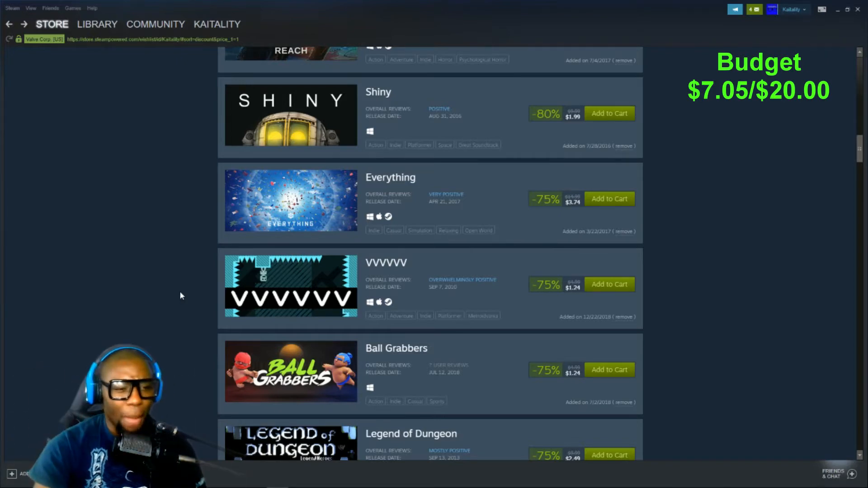
# Step: Scroll the wishlist down to the 50%-off titles like Canabalt and Rakuen
pyautogui.scroll(-3)
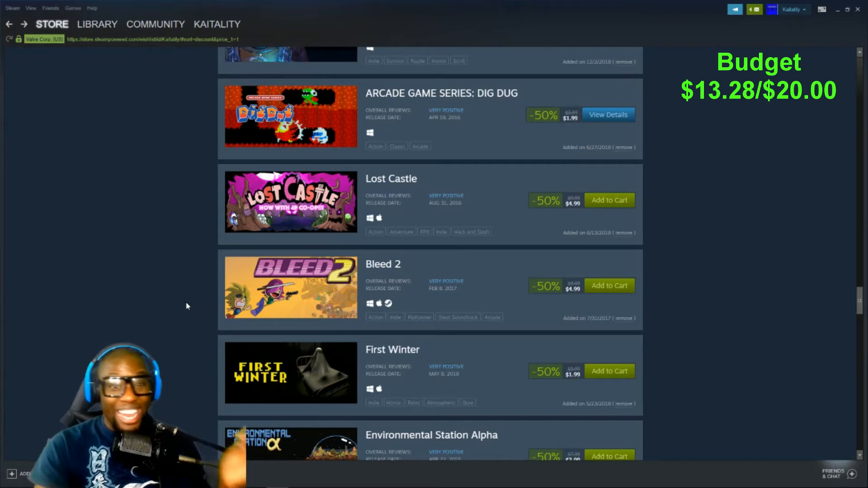
pyautogui.scroll(-3)
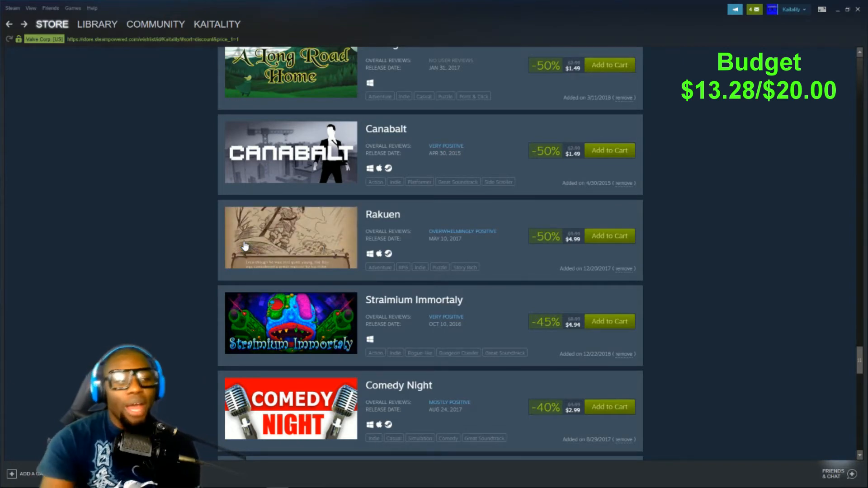
pyautogui.moveTo(183, 251)
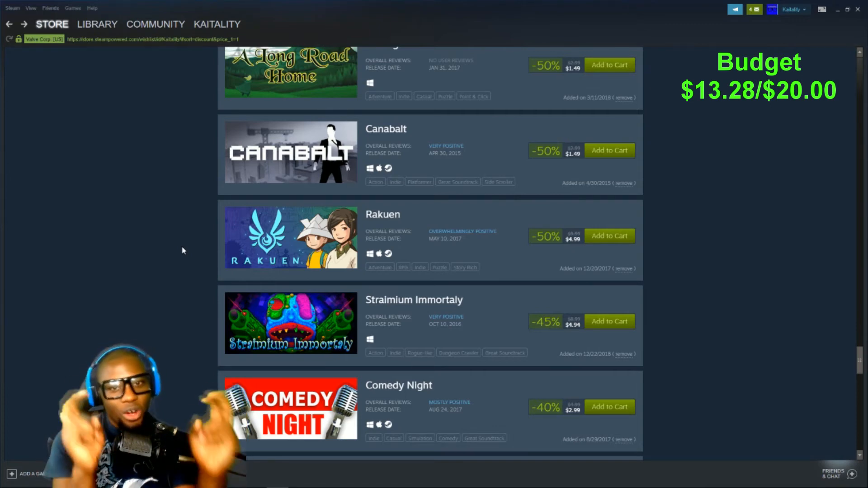
# Step: Add Rakuen to the cart, reaching eight games at an estimated $18.27 of $20
pyautogui.click(608, 235)
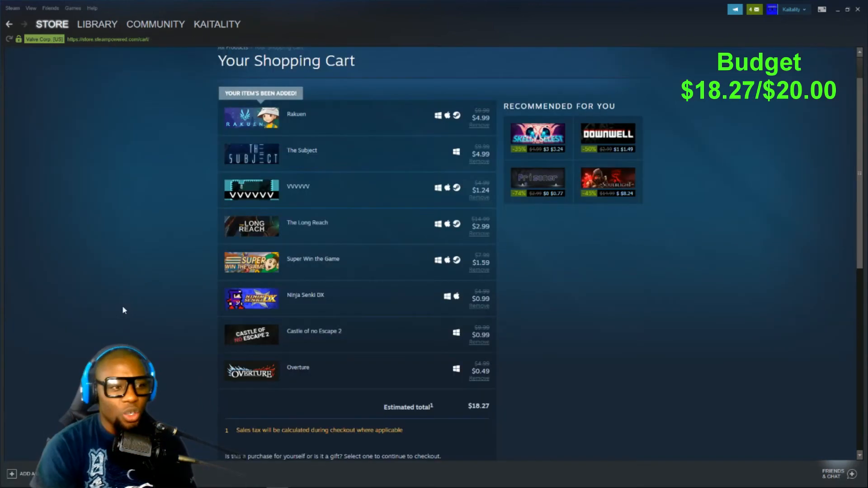